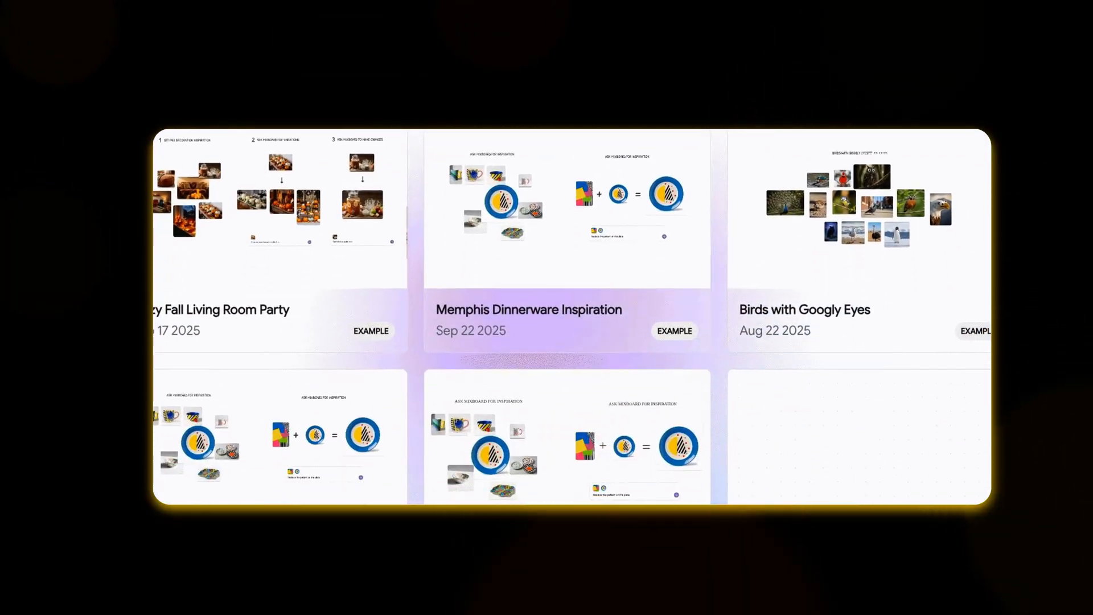
- Scroll the Mixboard announcement down to the 'Try it yourself at labs.google/mixboard' line
{"action": "scroll", "scroll_direction": "down", "scroll_amount": 3}
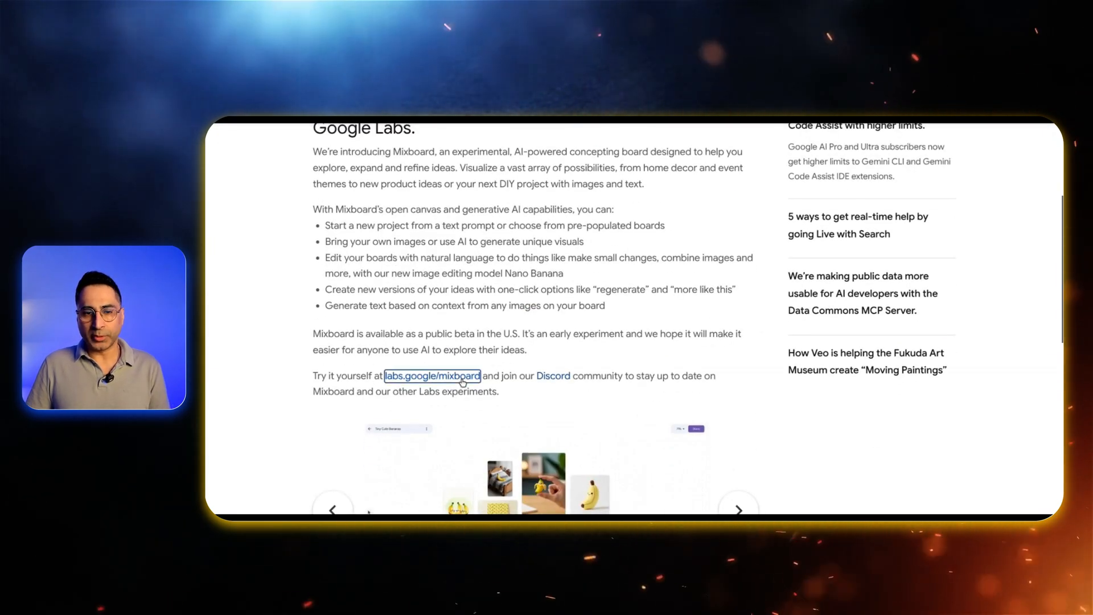
- Follow the labs.google/mixboard link and choose 'Get started' to reach the Mixboard home
{"action": "left_click", "coordinate": [432, 375]}
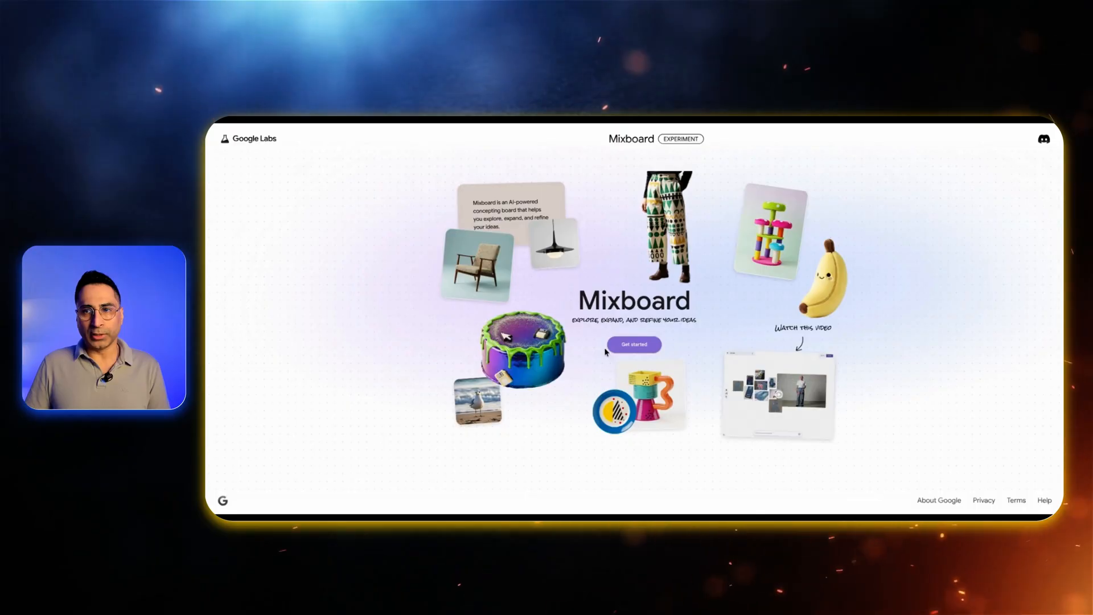
{"action": "left_click", "coordinate": [634, 345]}
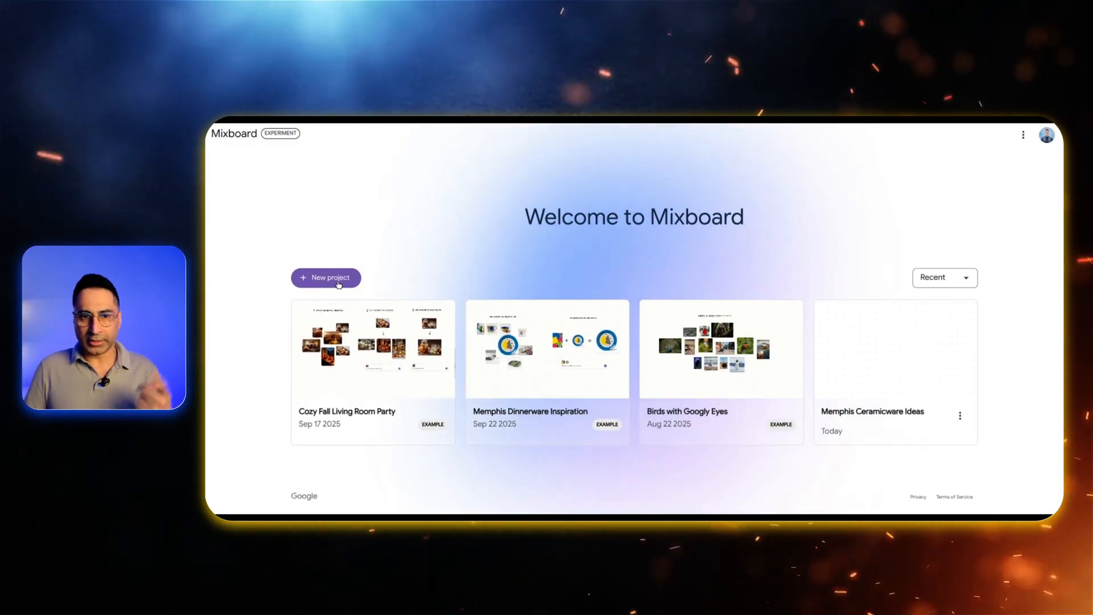
- Create a new project and upload the leather-jacket mountain photo onto its canvas
{"action": "left_click", "coordinate": [326, 277]}
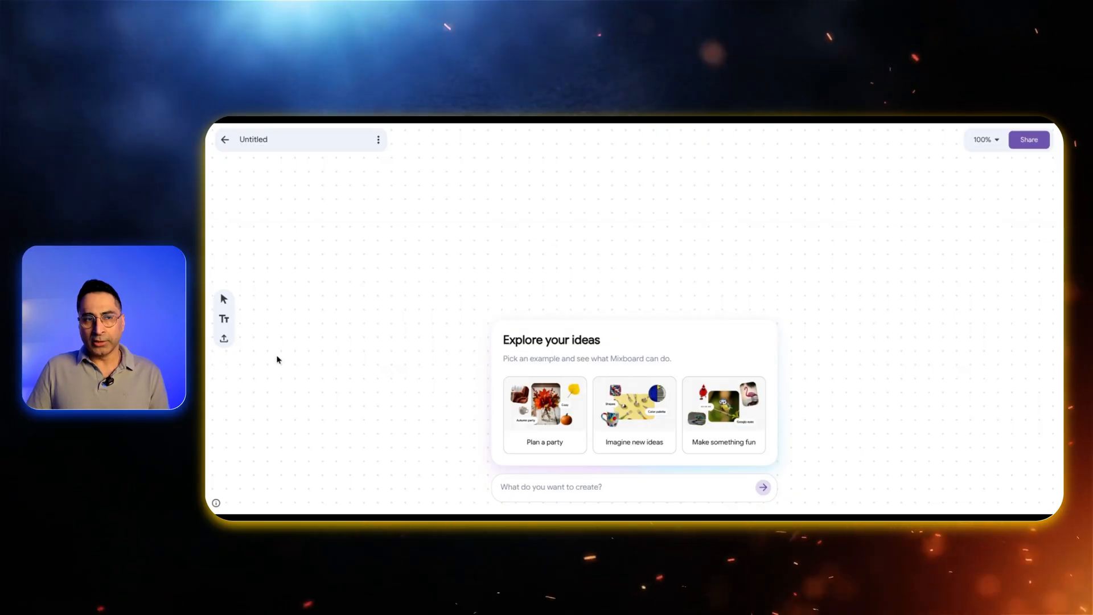
{"action": "left_click", "coordinate": [224, 318]}
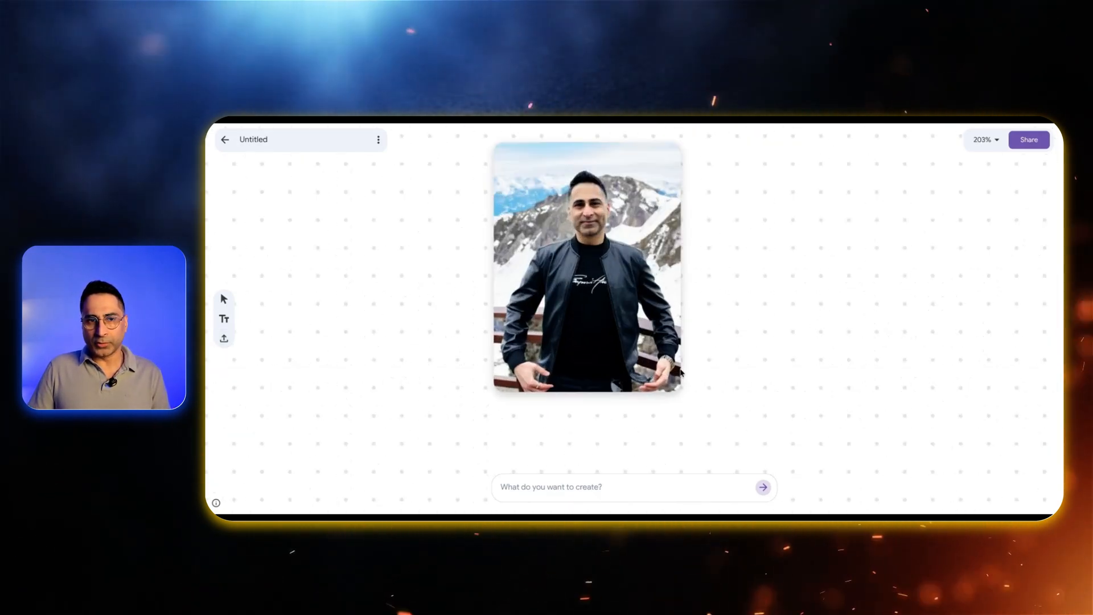
- Select the man's photo and request 10 modern outfit ideas for this person
{"action": "left_click", "coordinate": [224, 318]}
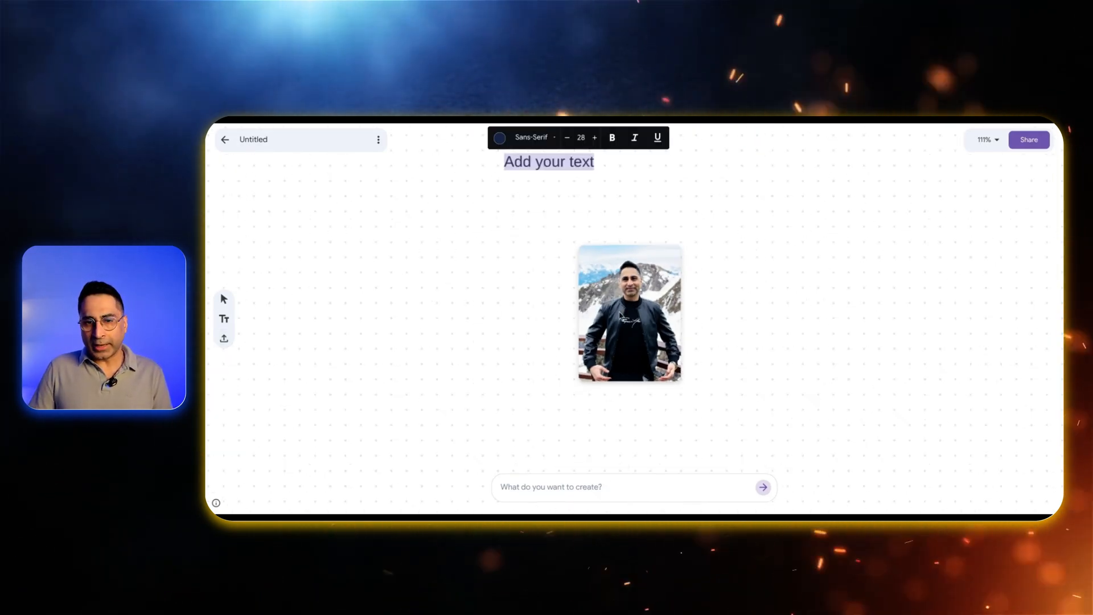
{"action": "left_click", "coordinate": [629, 314]}
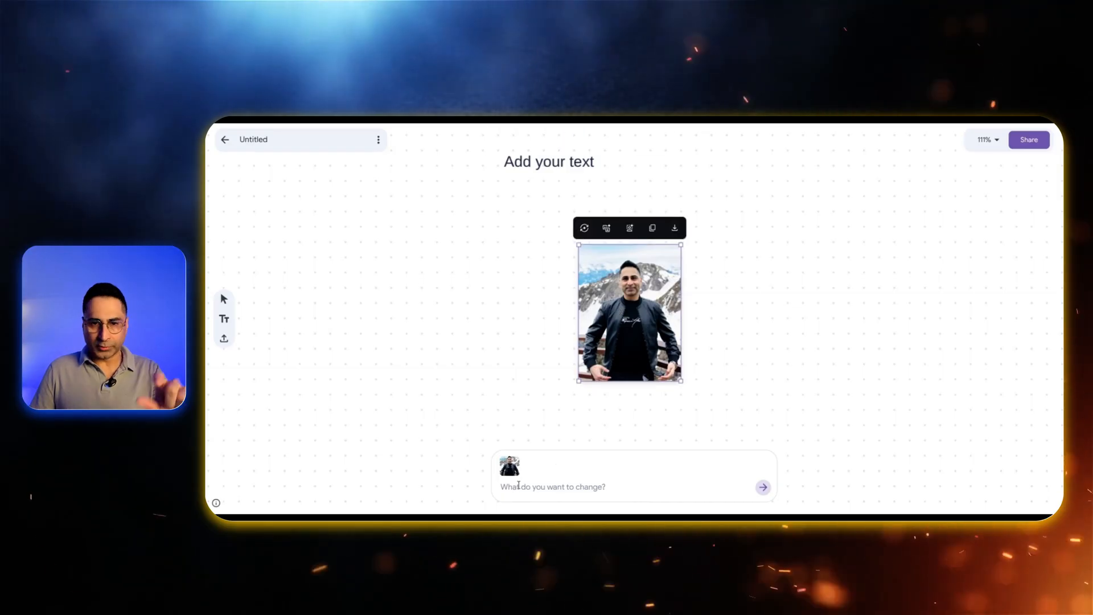
{"action": "type", "text": "Can you take a look at this image and create 10 modern outfit ideas for this person? I'd like a mix of professional, Suit, casual, sports jacket, leather jacket and ultra-modern looks"}
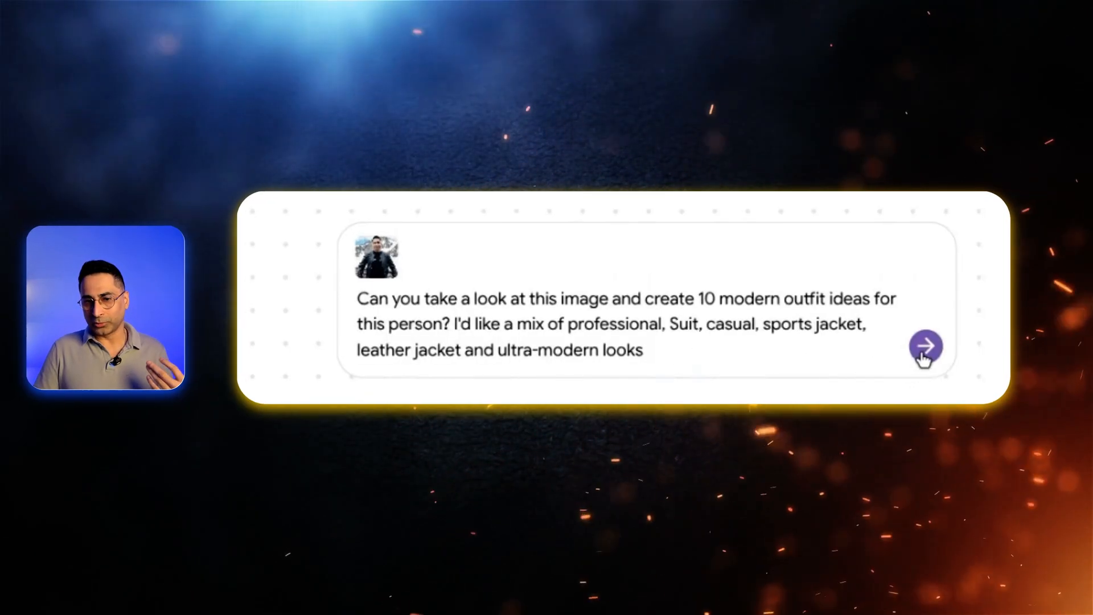
{"action": "left_click", "coordinate": [924, 346]}
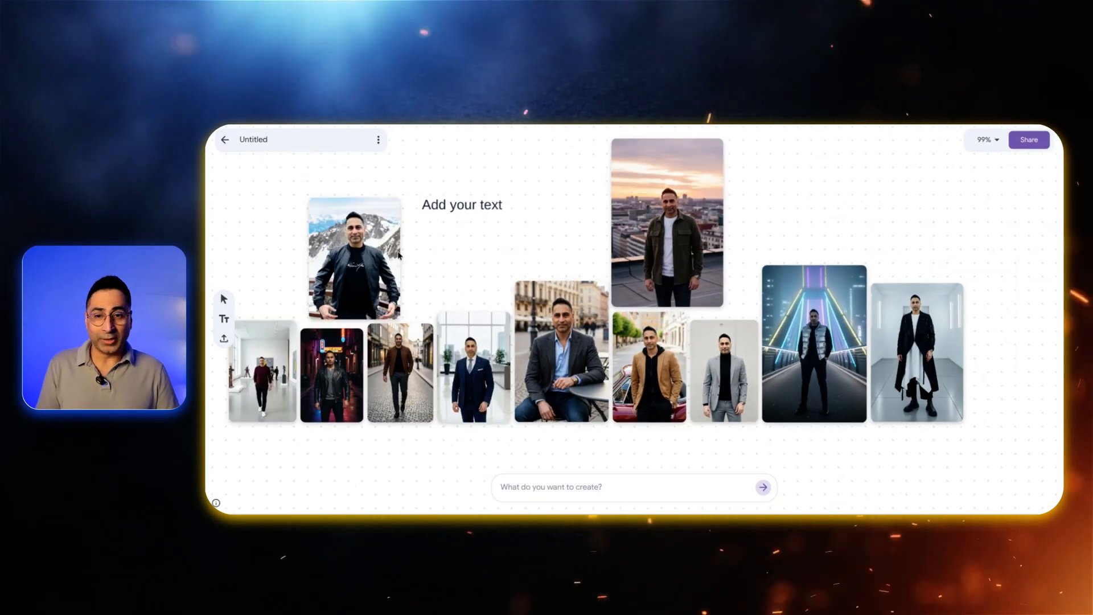
- Inspect the tan blazer outfit, then select every image on the board
{"action": "left_click", "coordinate": [353, 263]}
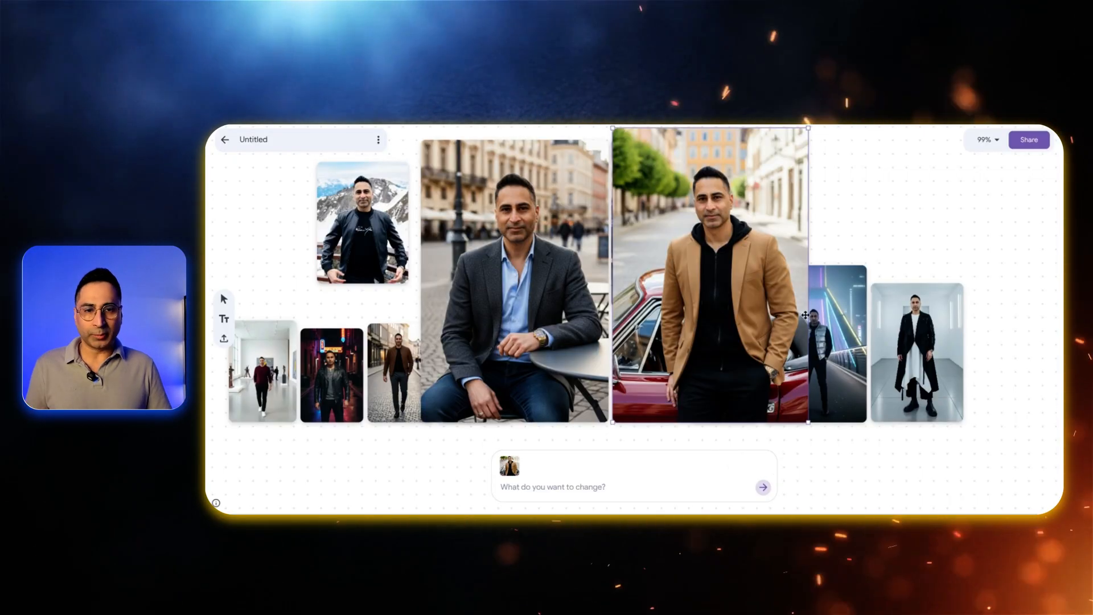
{"action": "left_click", "coordinate": [830, 345]}
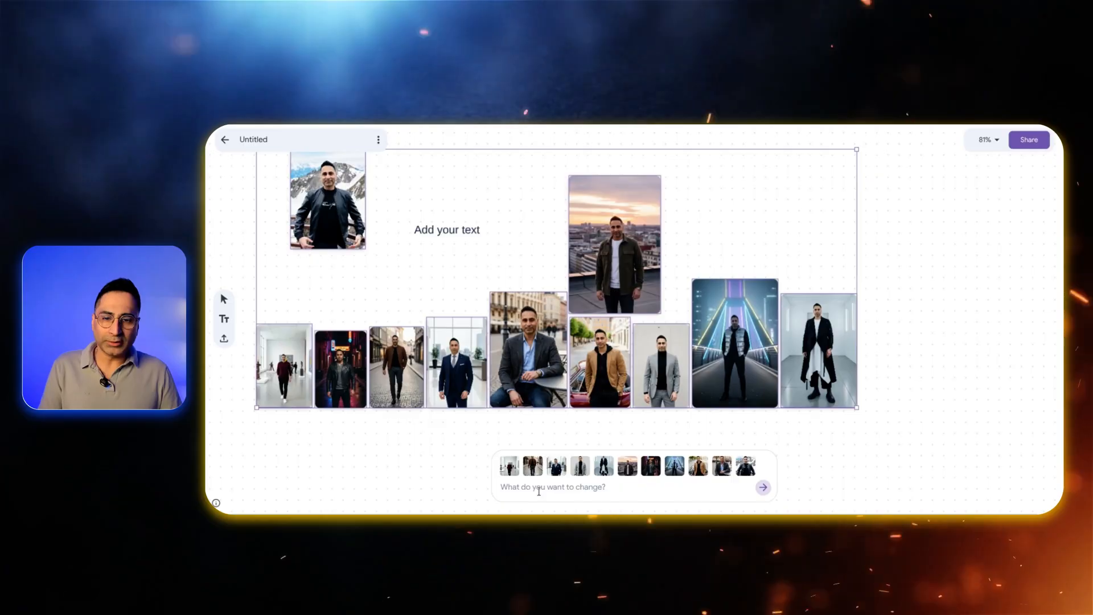
- Request backgrounds matching each man's attire for all selected outfit images
{"action": "type", "text": "Based on the outfit, can you change the background to perfectly match the man's attire"}
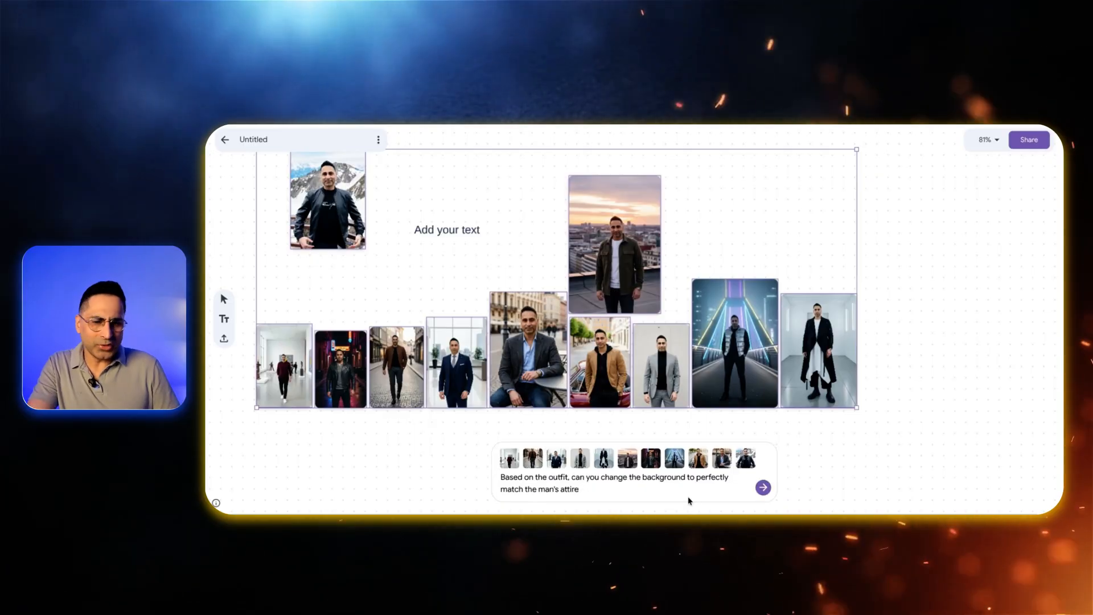
{"action": "left_click", "coordinate": [763, 487]}
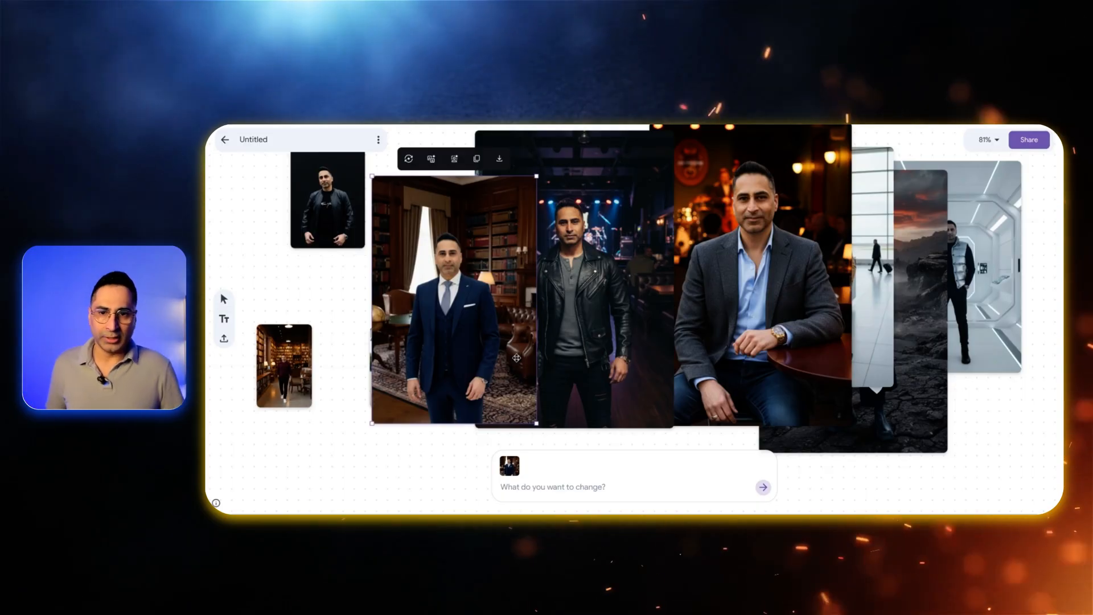
{"action": "scroll", "scroll_direction": "down", "scroll_amount": 3}
{"action": "type", "text": "Switch up your hairstyles to match the look!"}
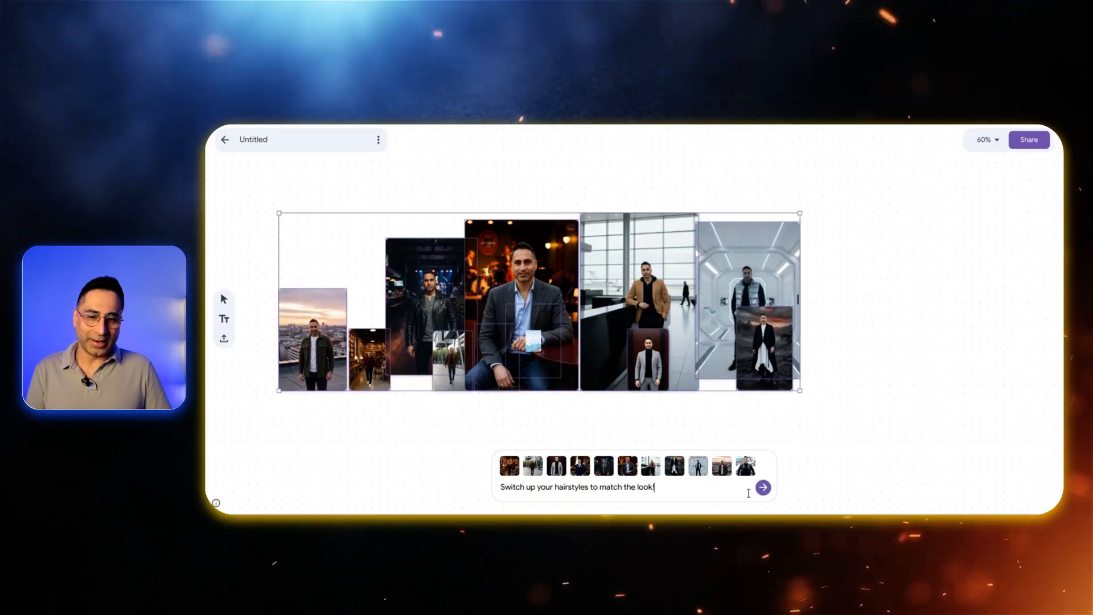
- Send the hairstyle change request for the selected outfit images
{"action": "left_click", "coordinate": [762, 488]}
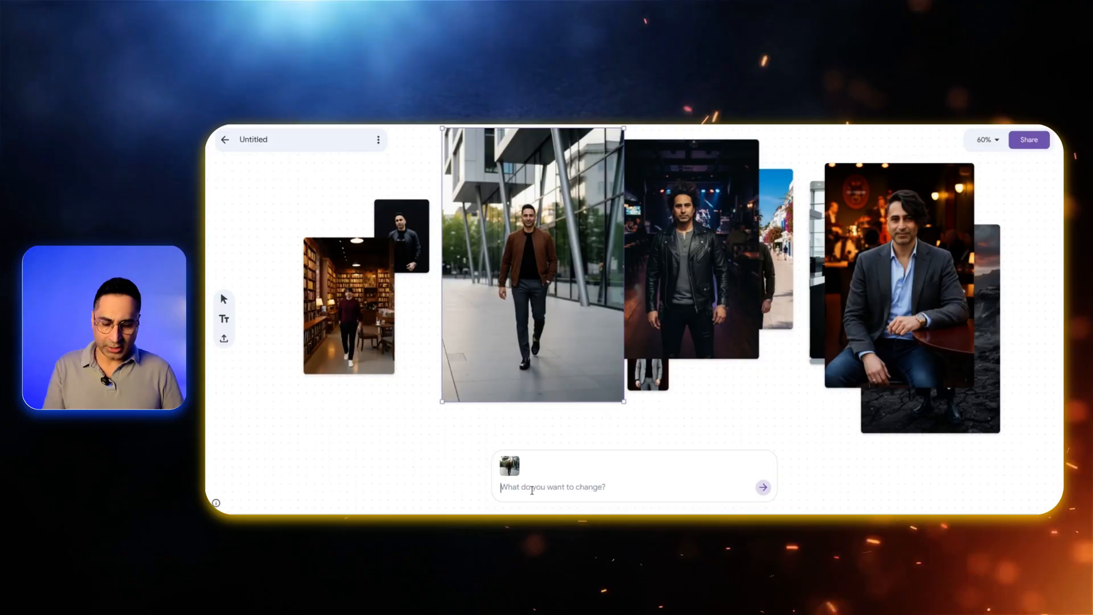
- Ask Mixboard to change the walking brown-jacket man's shoes to white
{"action": "type", "text": "change the shoe to a white s"}
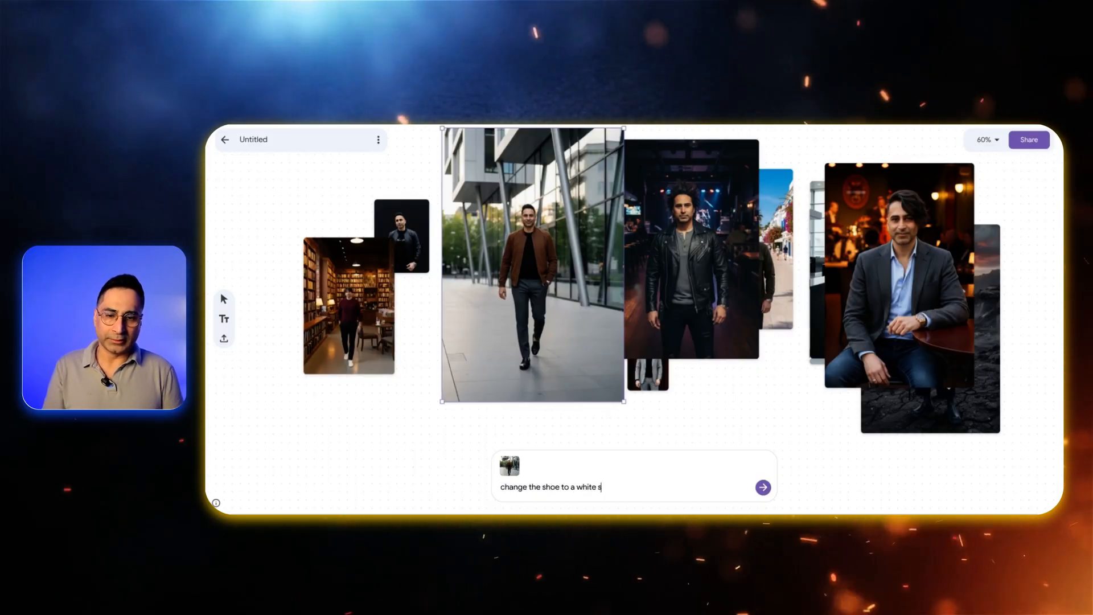
{"action": "left_click", "coordinate": [762, 487]}
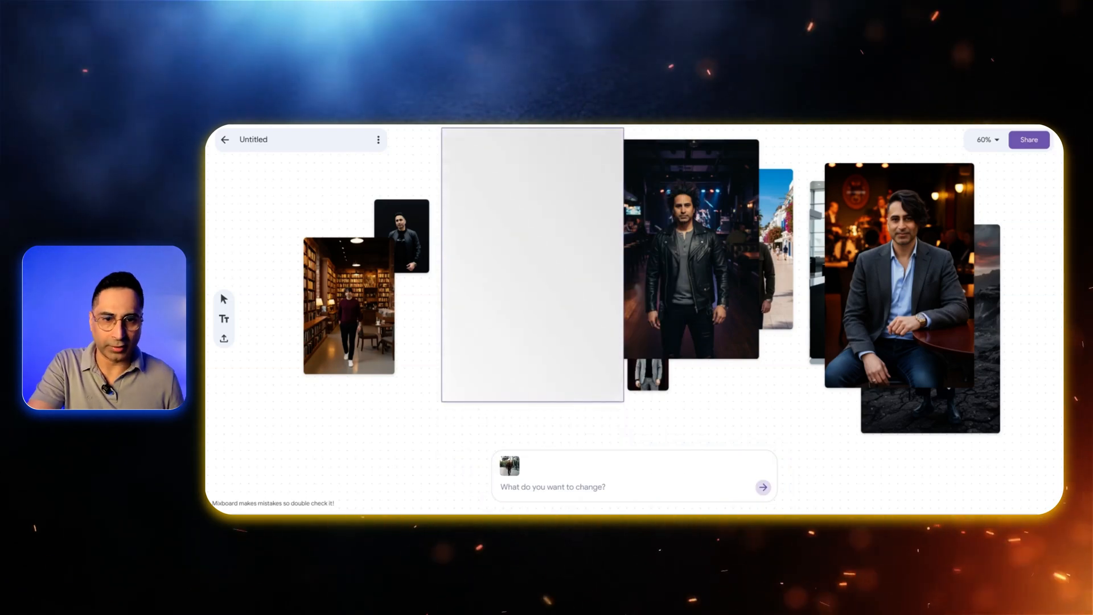
{"action": "mouse_move", "coordinate": [761, 428]}
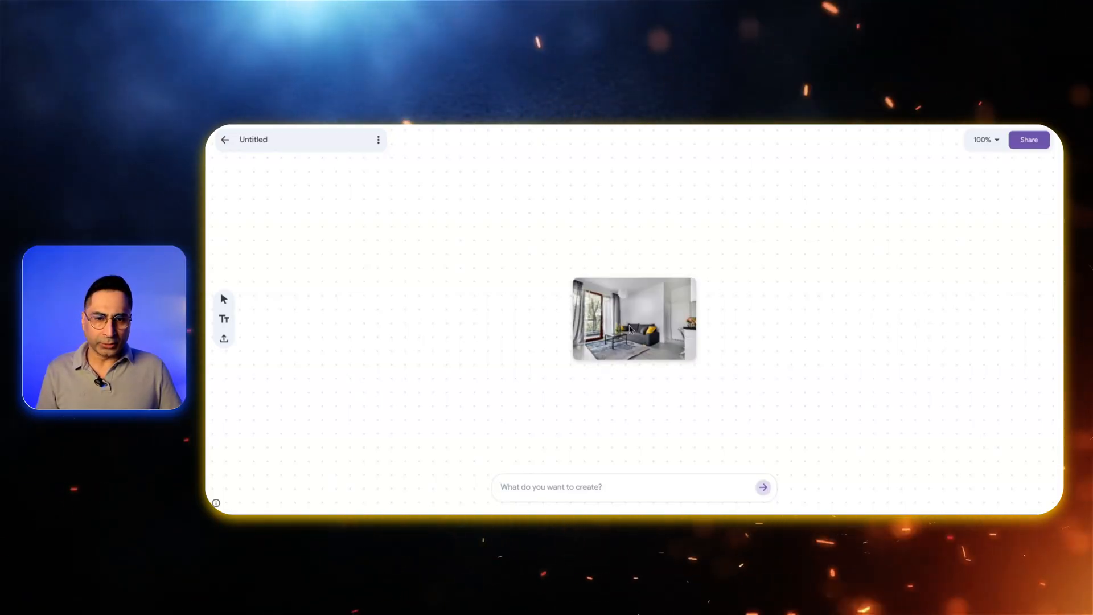
- Request a minimalist living room with Scandinavian furniture and more natural light
{"action": "left_click", "coordinate": [633, 319]}
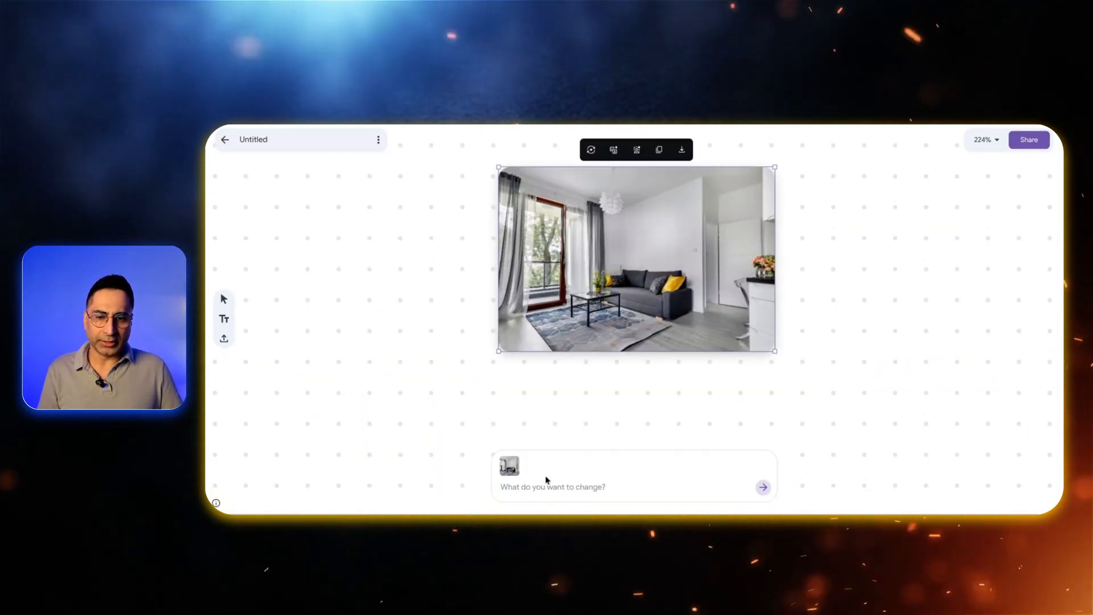
{"action": "type", "text": "Make this room minimalist with Scandinavian furniture and add more natural light."}
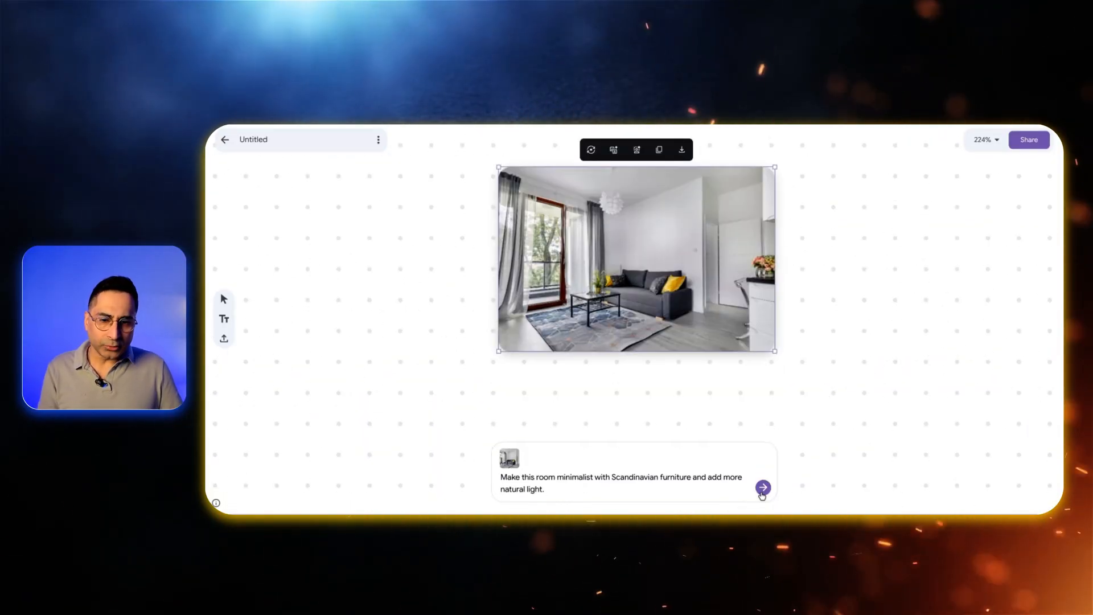
{"action": "left_click", "coordinate": [762, 488]}
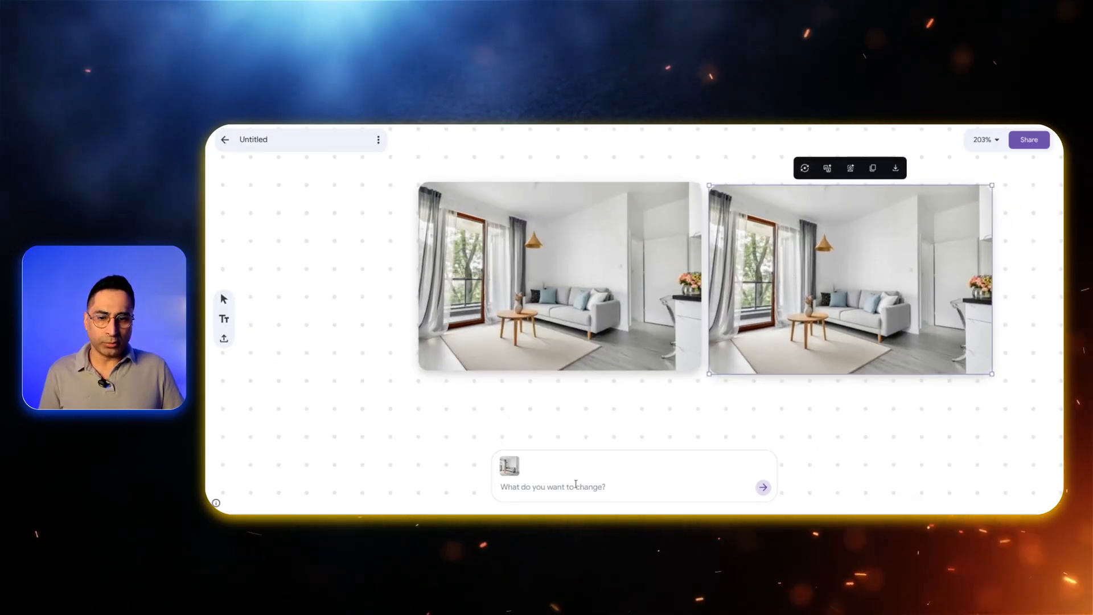
- Request a modern white velvet sofa, modern chandelier and painting for the room
{"action": "type", "text": "Change the sofa to a modern white velvet and change the light to a modern chandelier and add painting"}
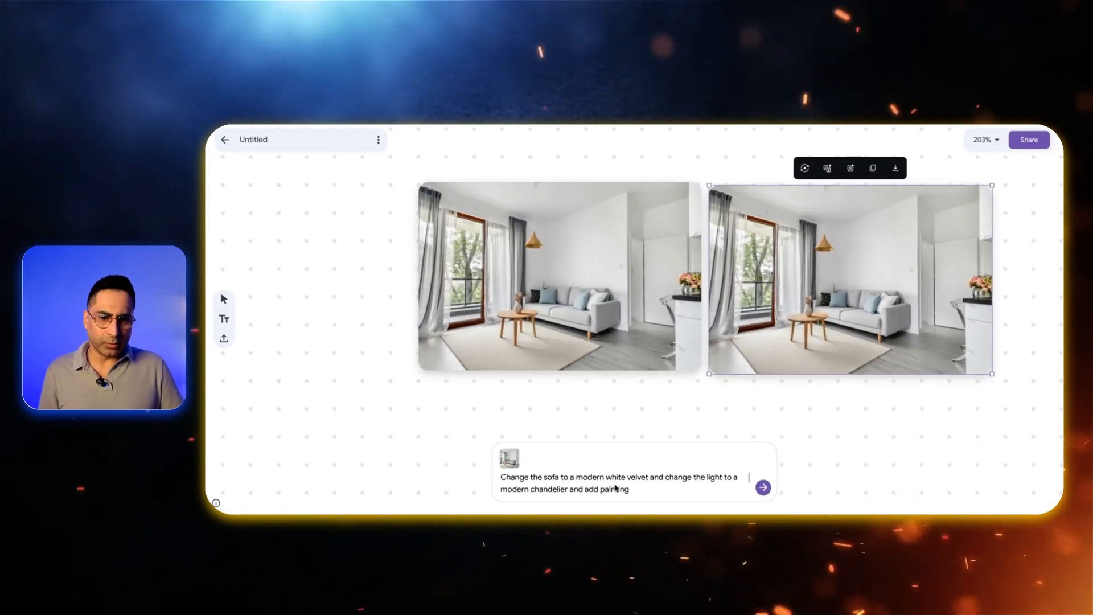
{"action": "double_click", "coordinate": [614, 477]}
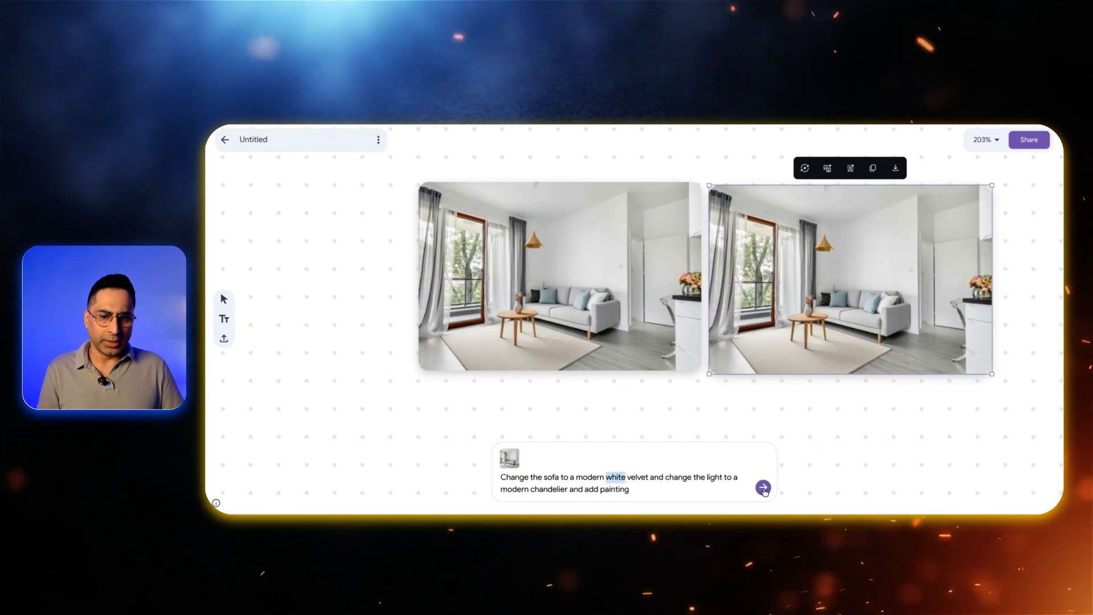
{"action": "left_click", "coordinate": [762, 486]}
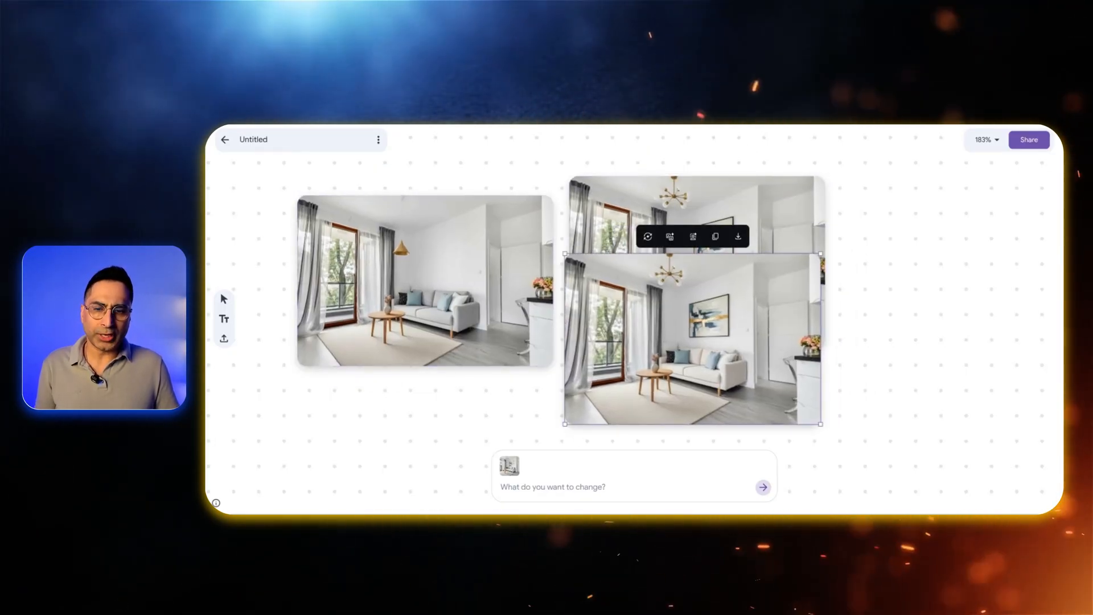
- Request a cozy bohemian room with lots of plants, then reposition the minimalist and chandelier room images
{"action": "type", "text": "Now show me a cozy, bohemian version with lots of plants."}
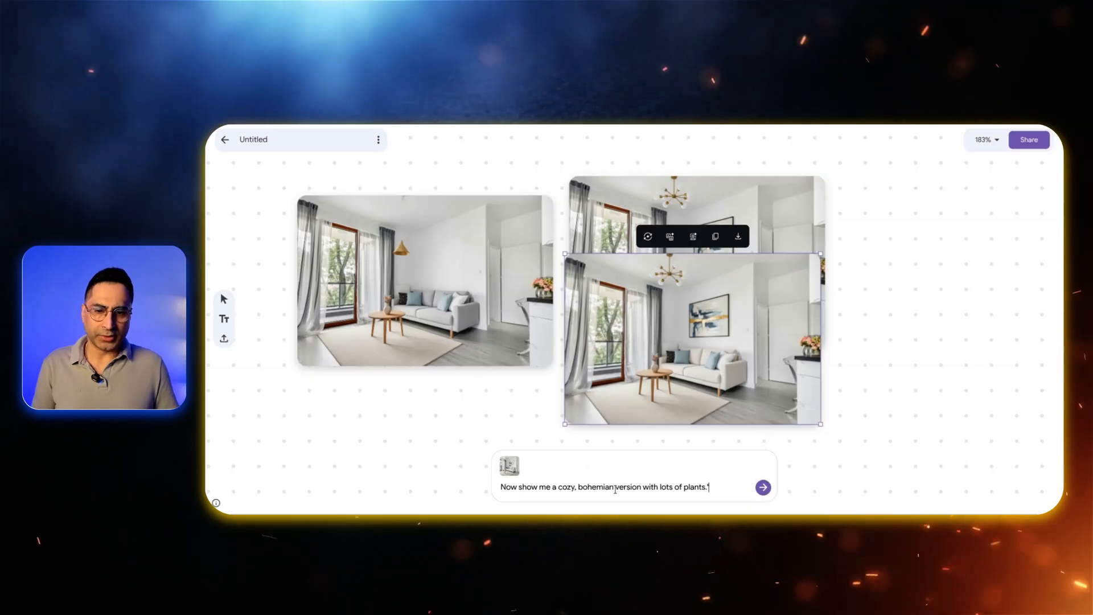
{"action": "left_click", "coordinate": [762, 487]}
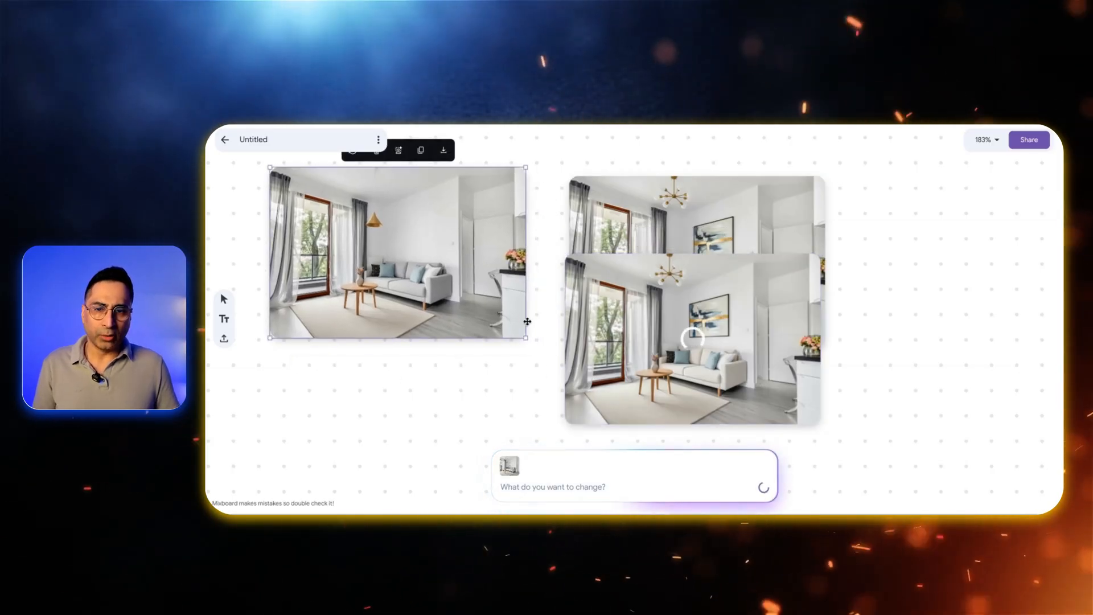
{"action": "left_click_drag", "start_coordinate": [398, 253], "coordinate": [592, 256]}
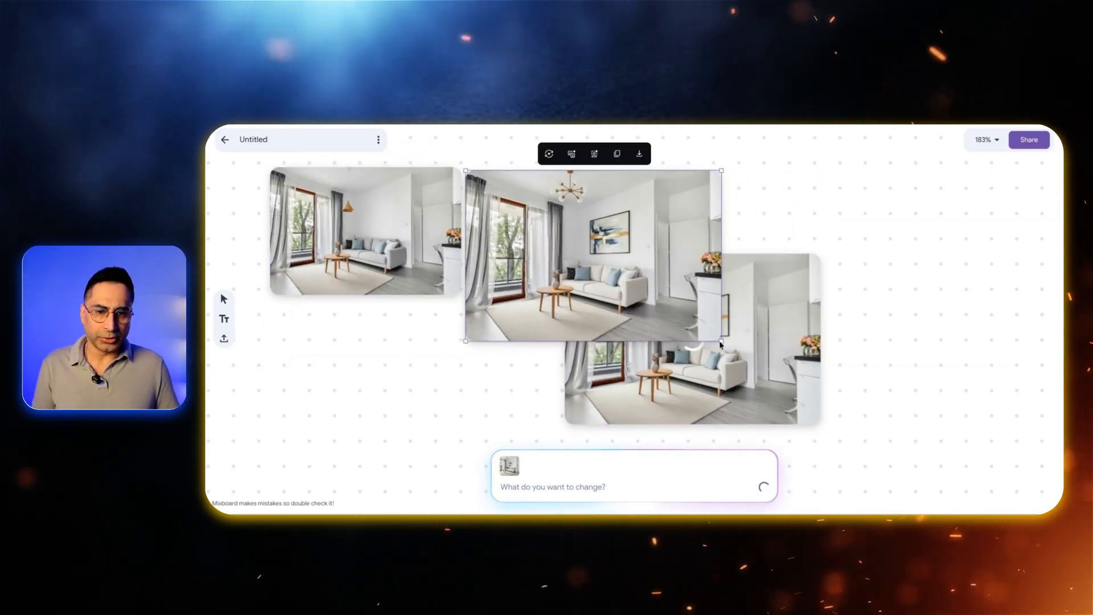
{"action": "left_click_drag", "start_coordinate": [592, 255], "coordinate": [481, 286]}
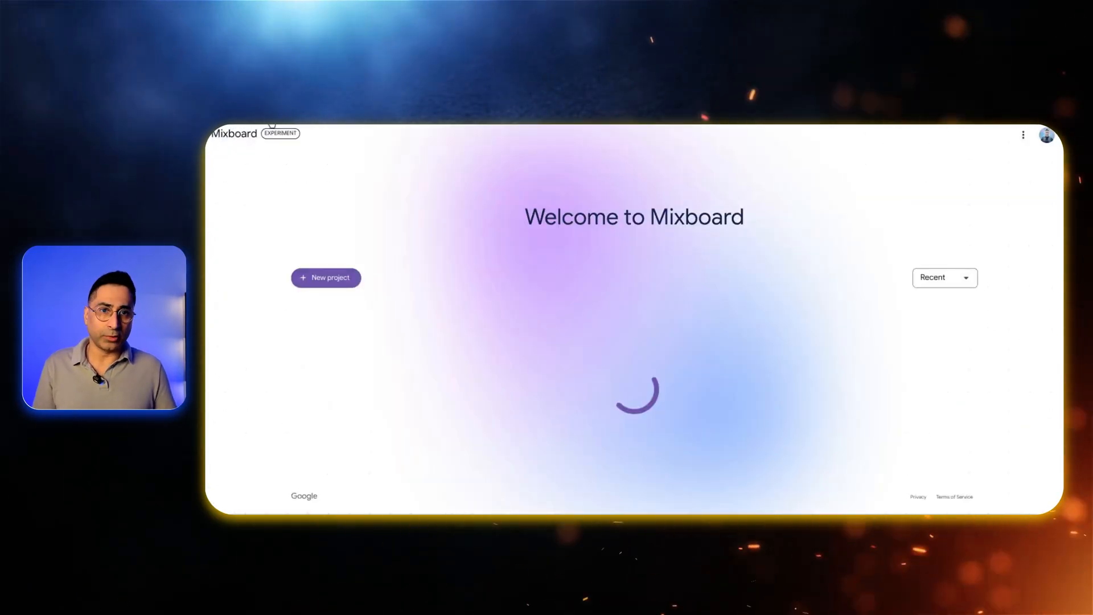
- Create a new board requesting cool retro-style graphic t-shirt designs for a coffee shop
{"action": "left_click", "coordinate": [325, 278]}
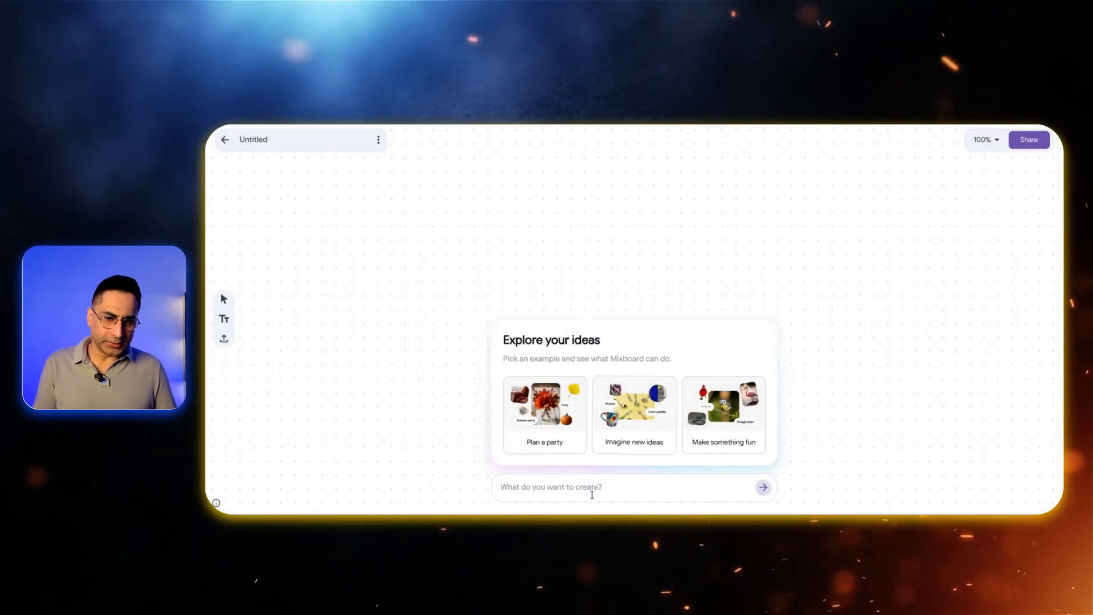
{"action": "type", "text": "Generate cool, retro-style graphic t-shirt designs for a coffee shop"}
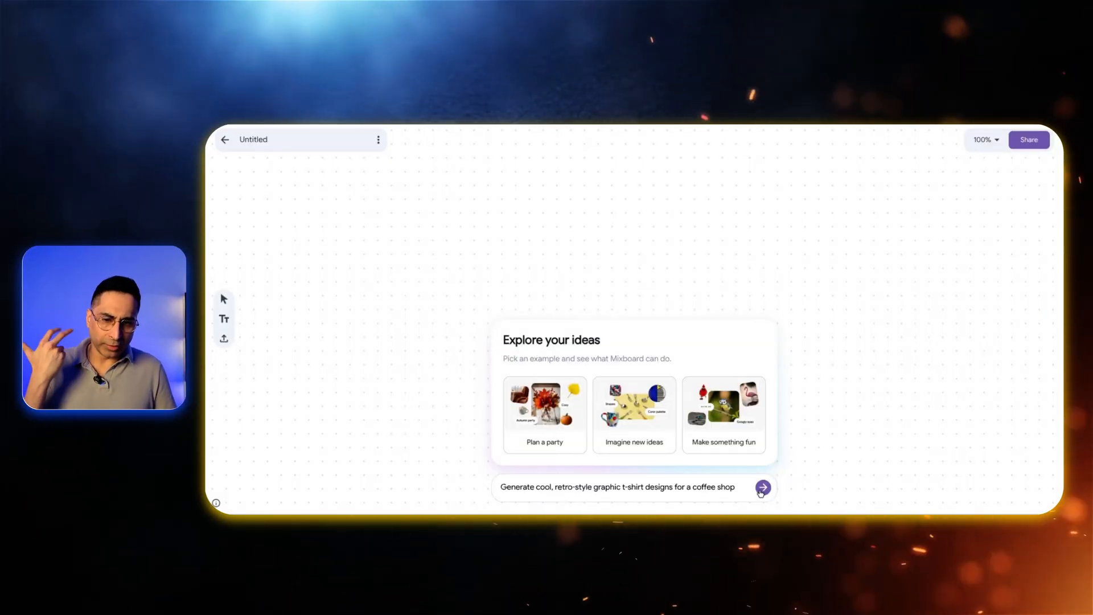
{"action": "left_click", "coordinate": [762, 488]}
{"action": "type", "text": "show this"}
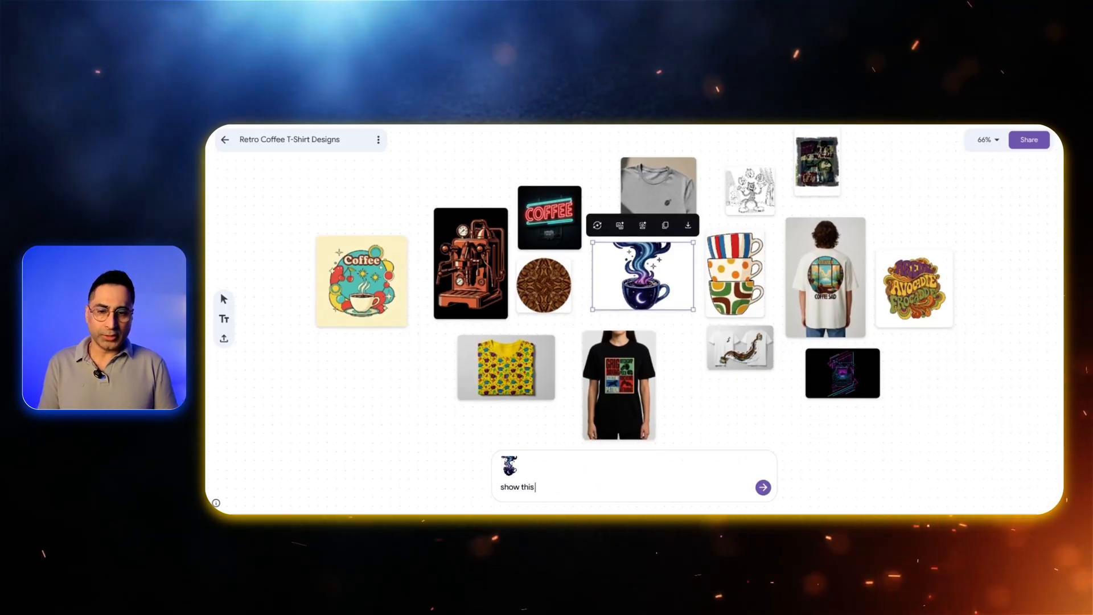
{"action": "left_click", "coordinate": [763, 487]}
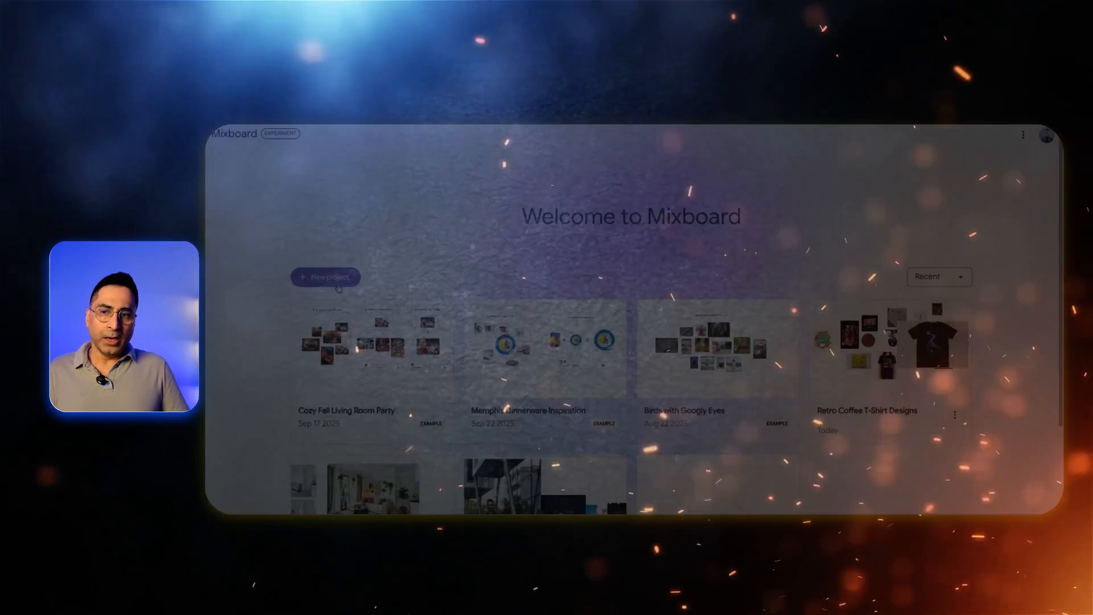
- Create another new board and submit a rainbow-themed birthday party request for a 7-year-old
{"action": "left_click", "coordinate": [325, 277]}
{"action": "type", "text": "Help me plan a birthday party for my 7-year-old. The theme is RAINBOW"}
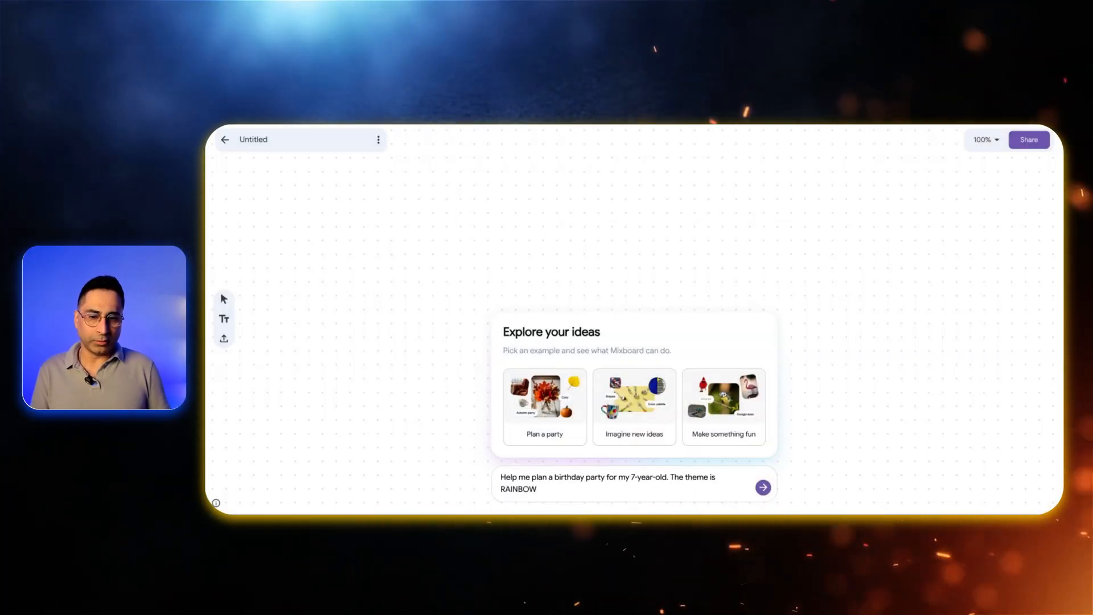
{"action": "type", "text": "Show me all the things that I need t"}
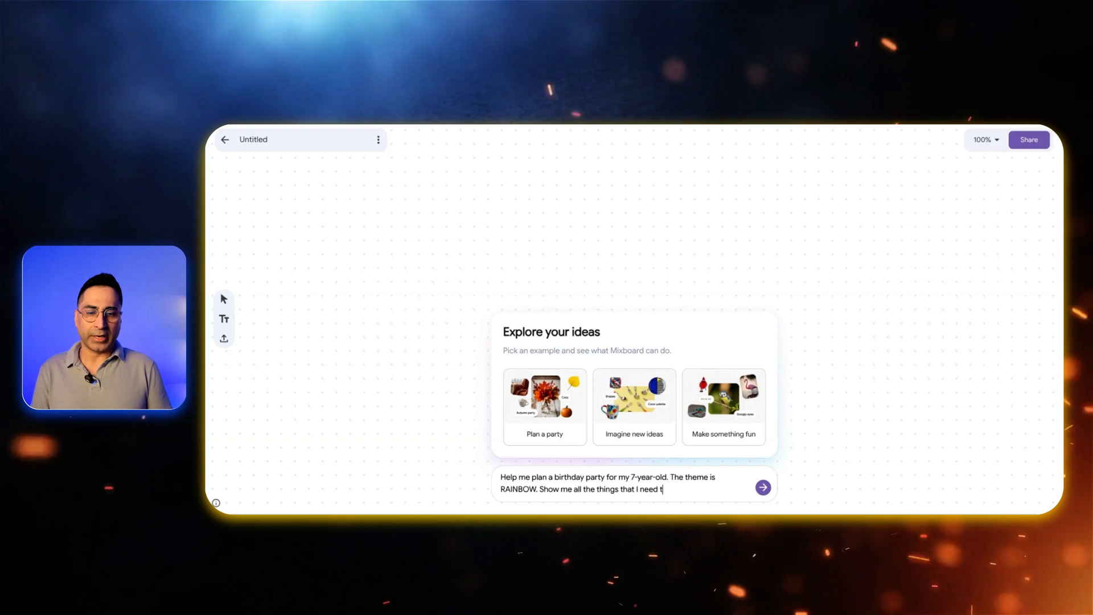
{"action": "left_click", "coordinate": [763, 486]}
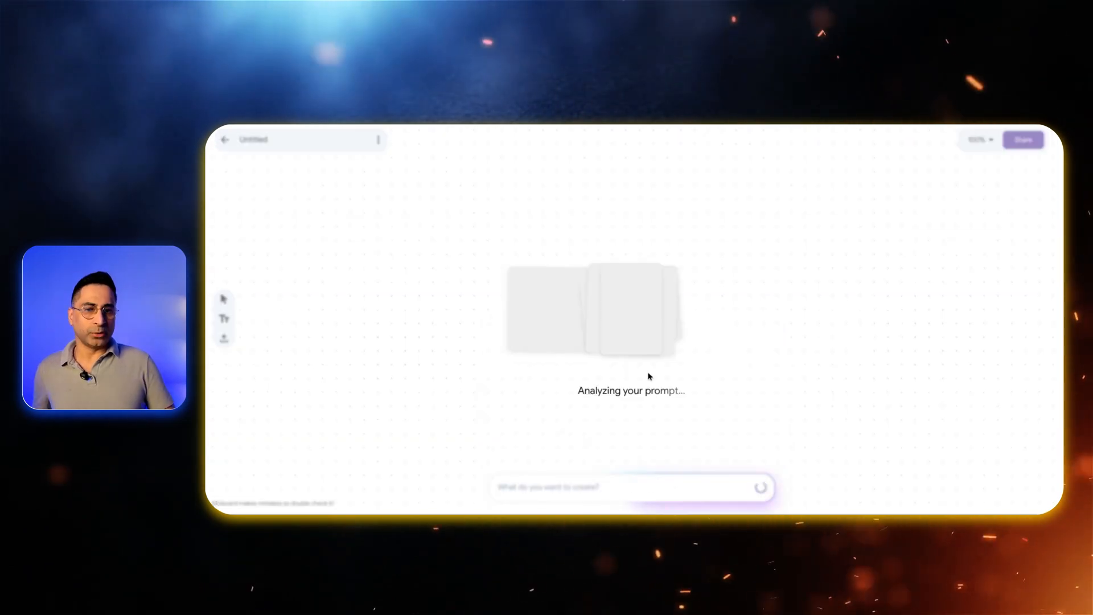